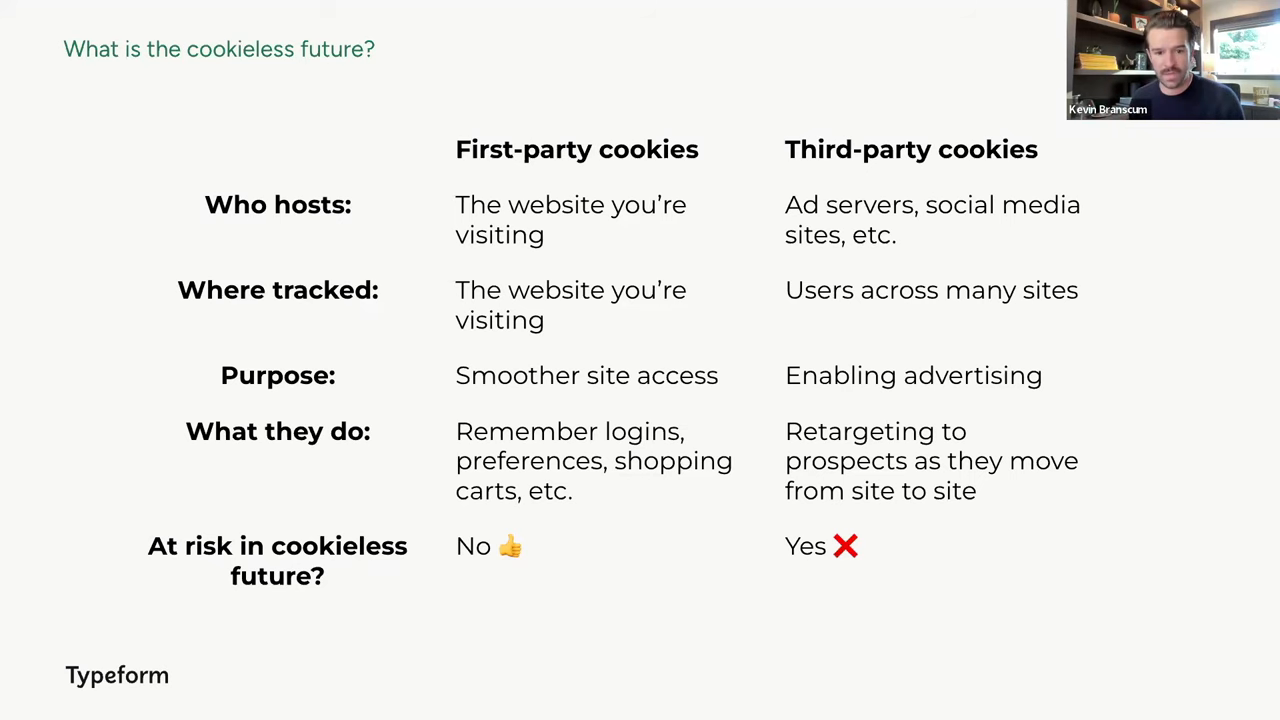
# Advance through the privacy-personalization paradox slides to the Sparktoro case-study slide.
pyautogui.press('Right')
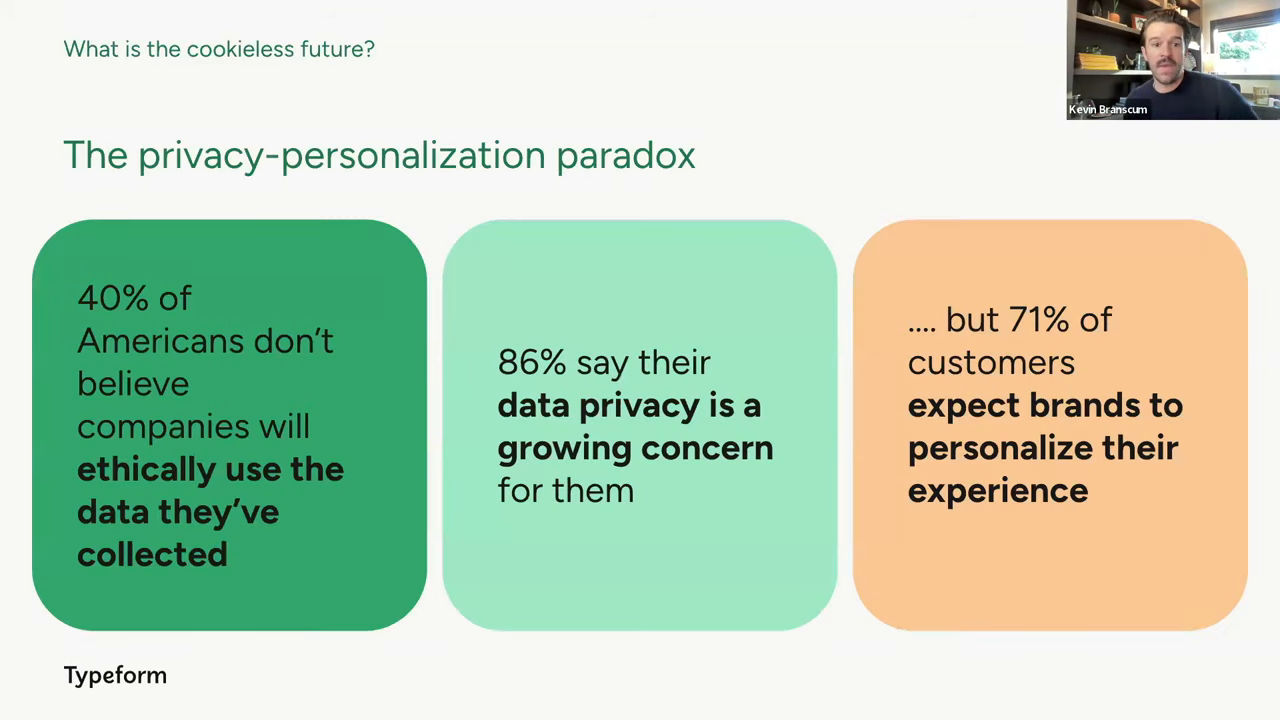
pyautogui.press('Right')
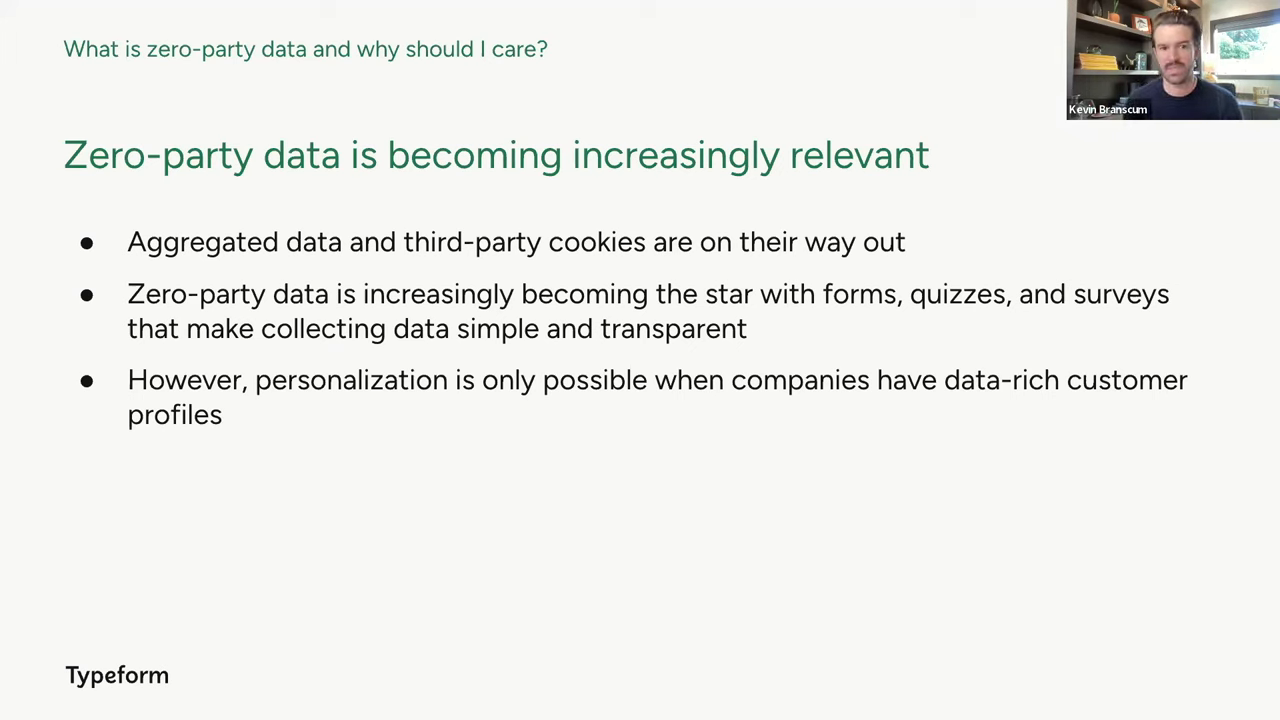
pyautogui.press('right')
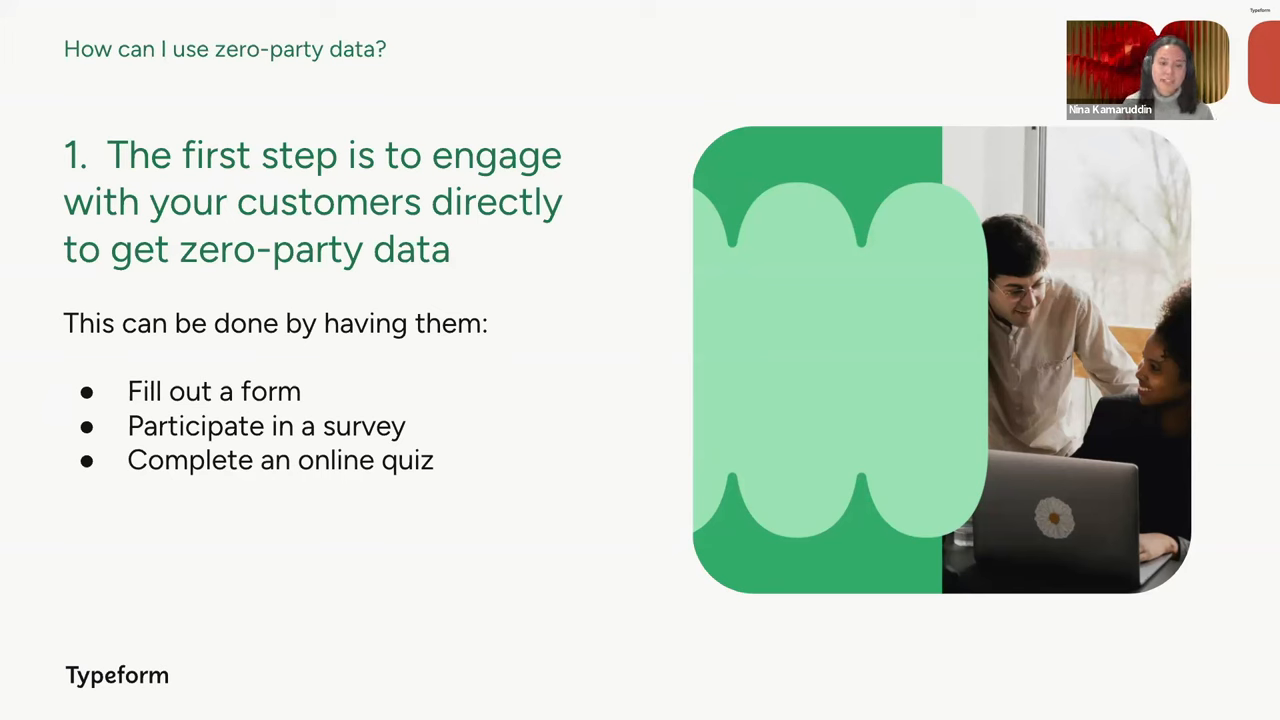
pyautogui.press('Right')
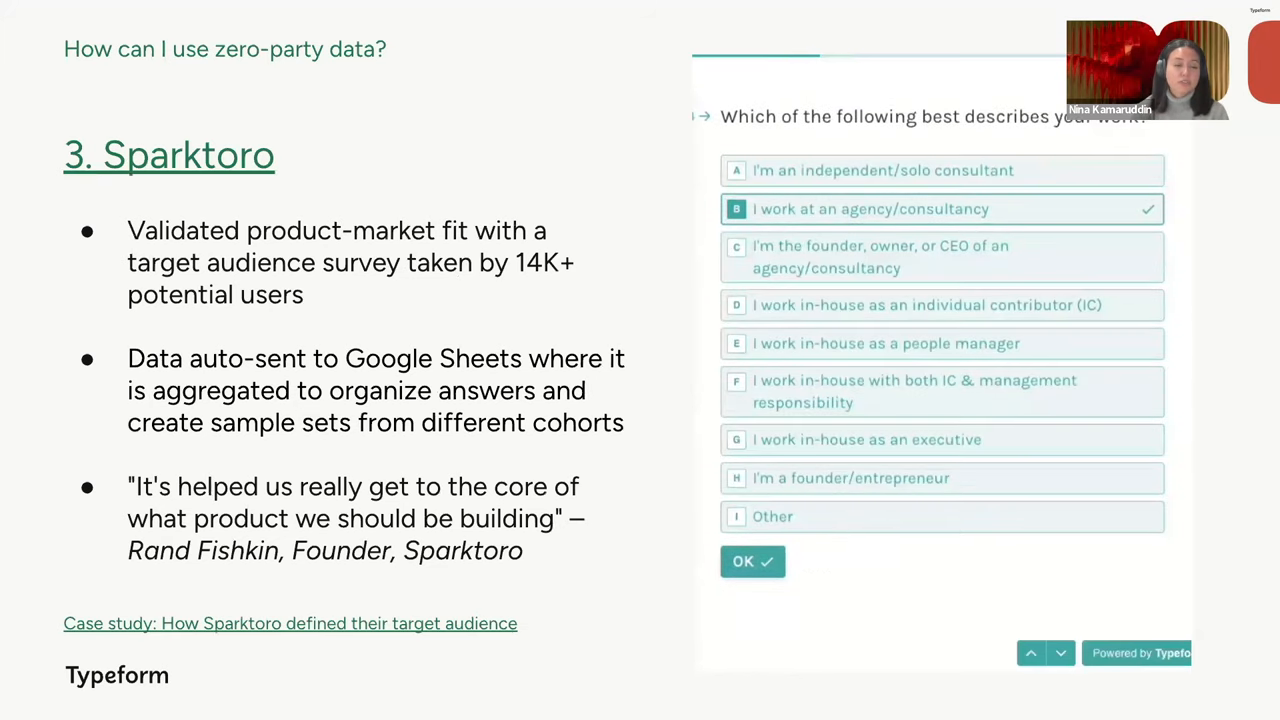
# Answer the embedded survey: agency/consultancy, company size, and Influencer Marketing as a responsibility area.
pyautogui.click(752, 560)
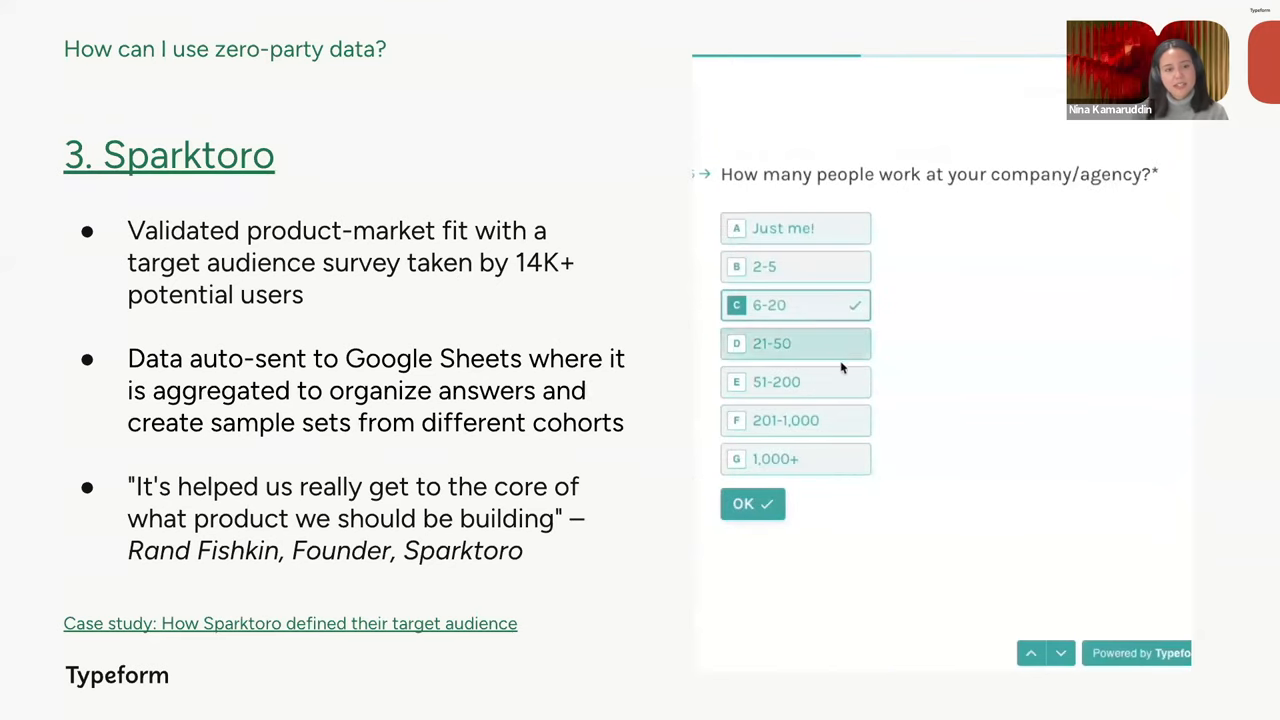
pyautogui.click(752, 504)
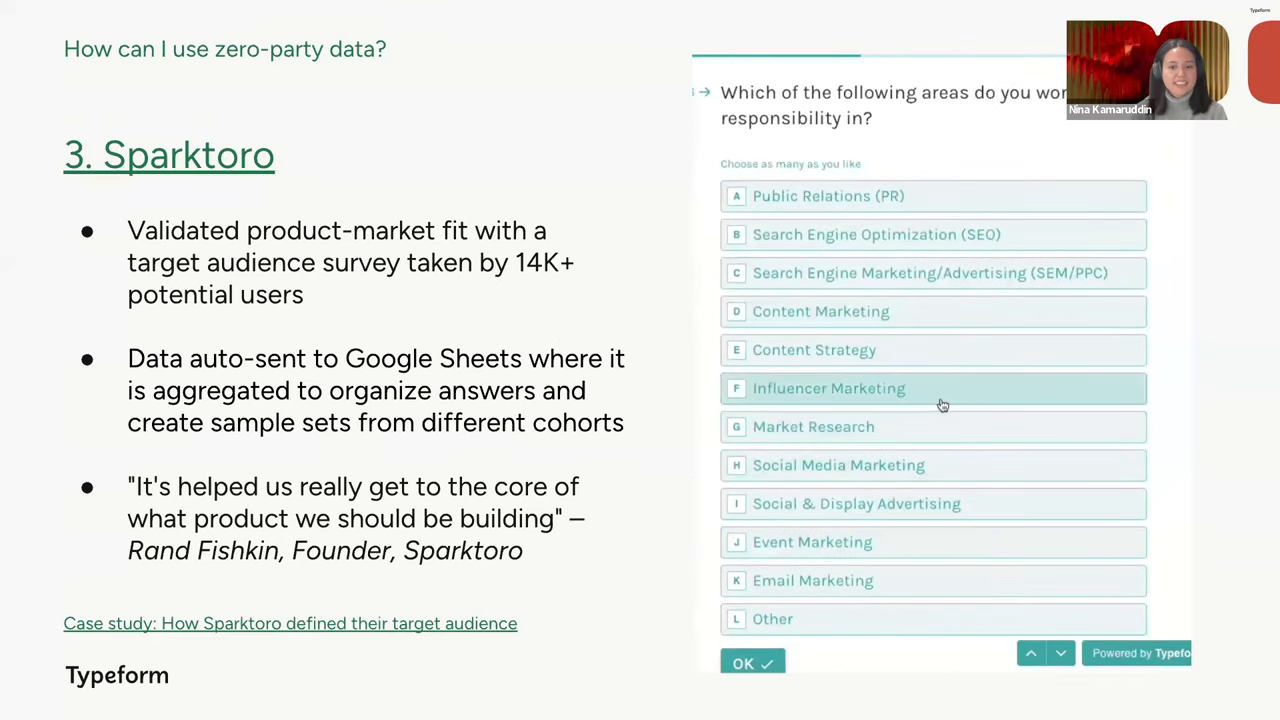
pyautogui.click(932, 388)
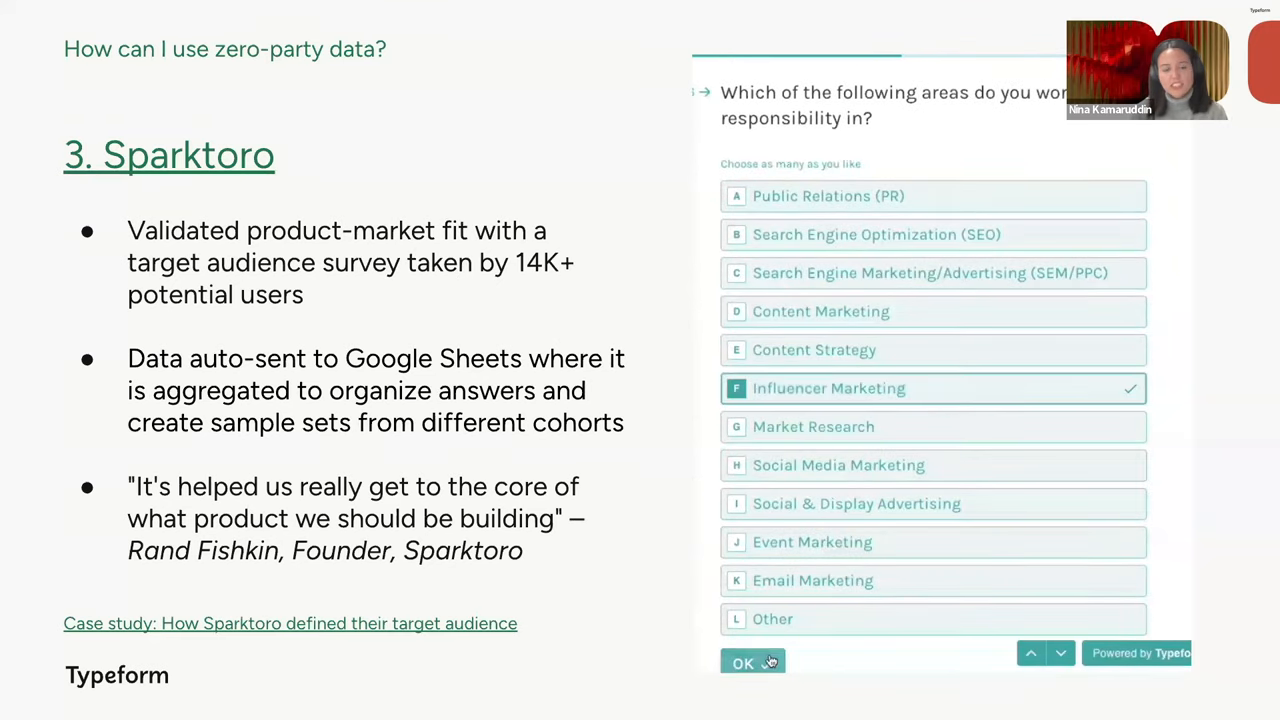
pyautogui.click(752, 660)
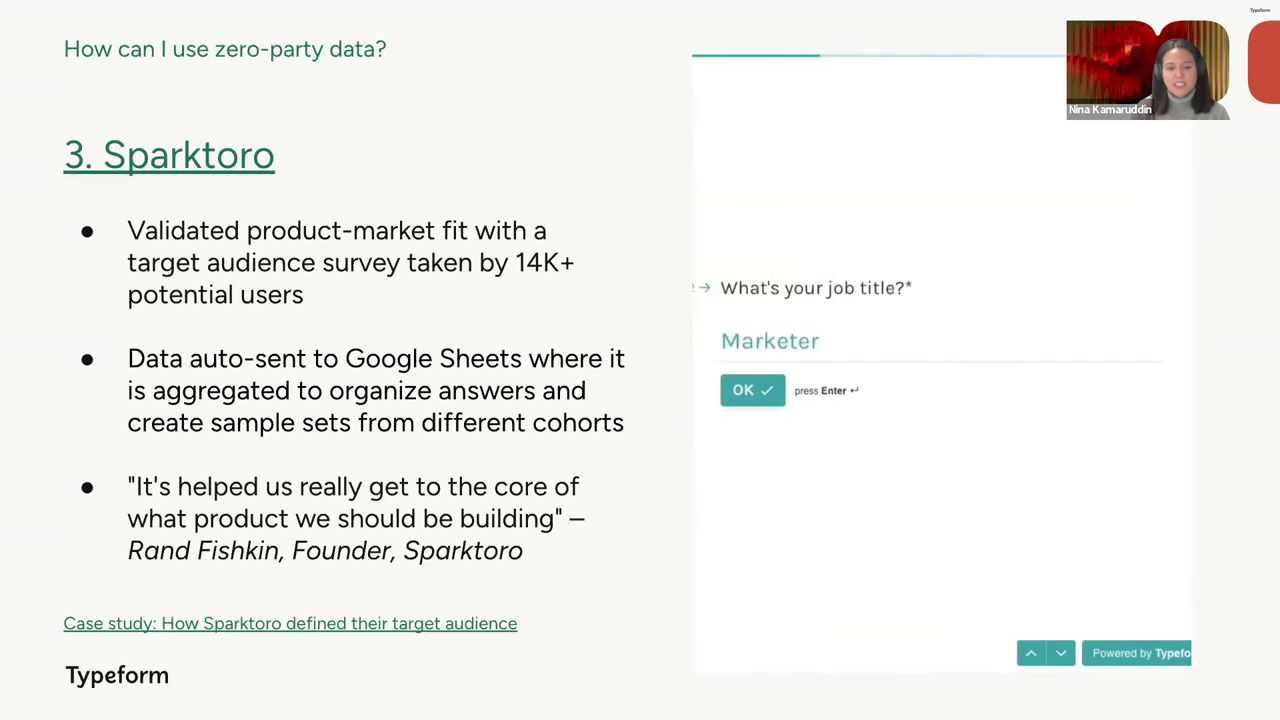
# Answer again as a Marketer, in-house with both IC and management duties, and confirm the responsibility areas.
pyautogui.click(752, 390)
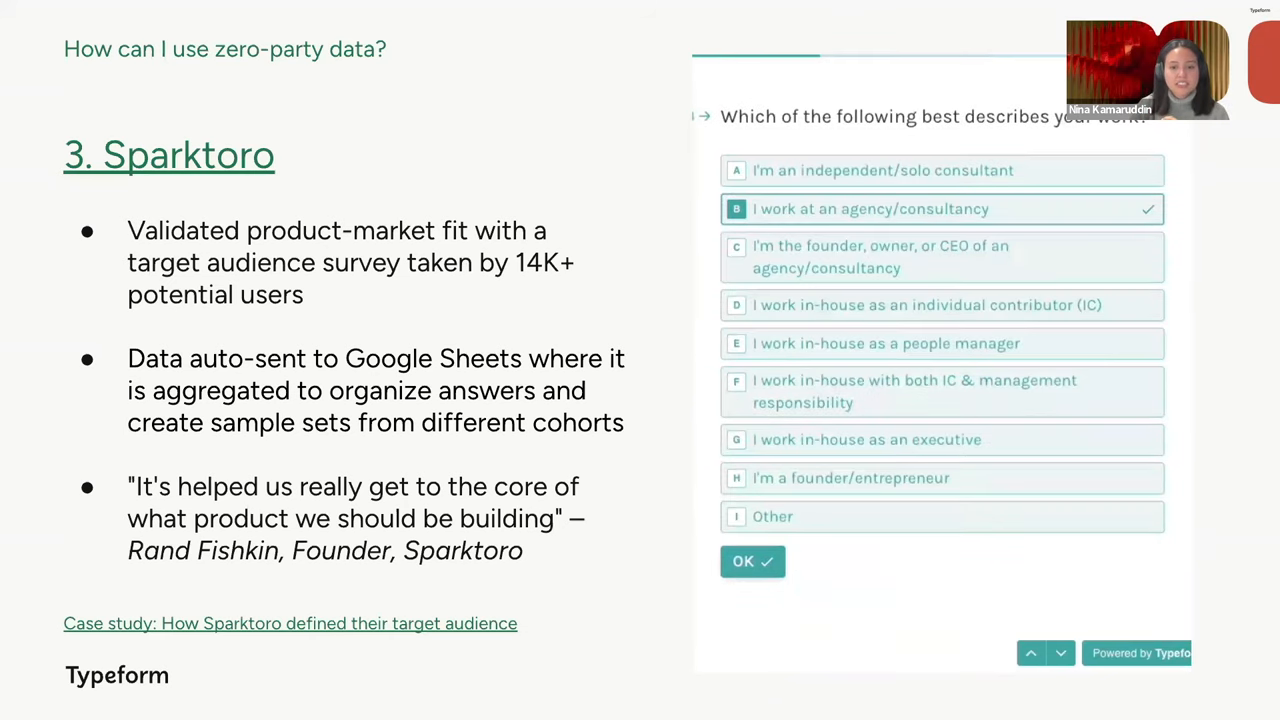
pyautogui.click(942, 390)
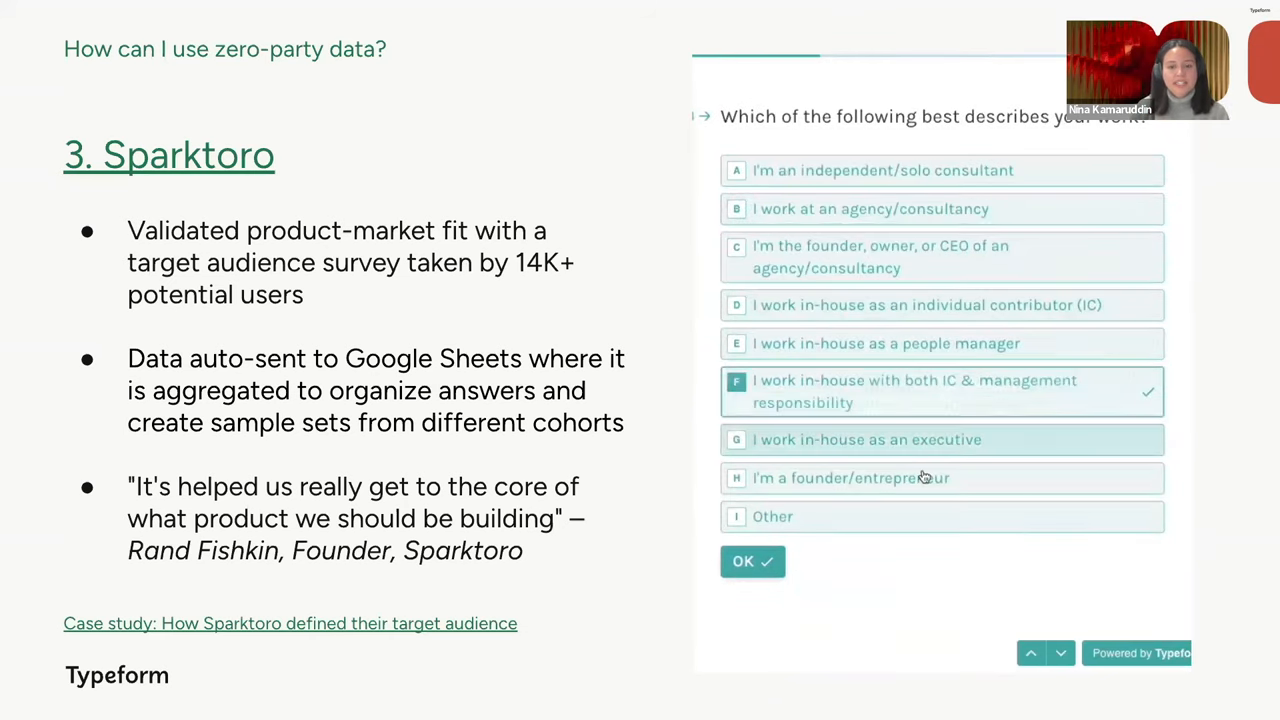
pyautogui.click(752, 560)
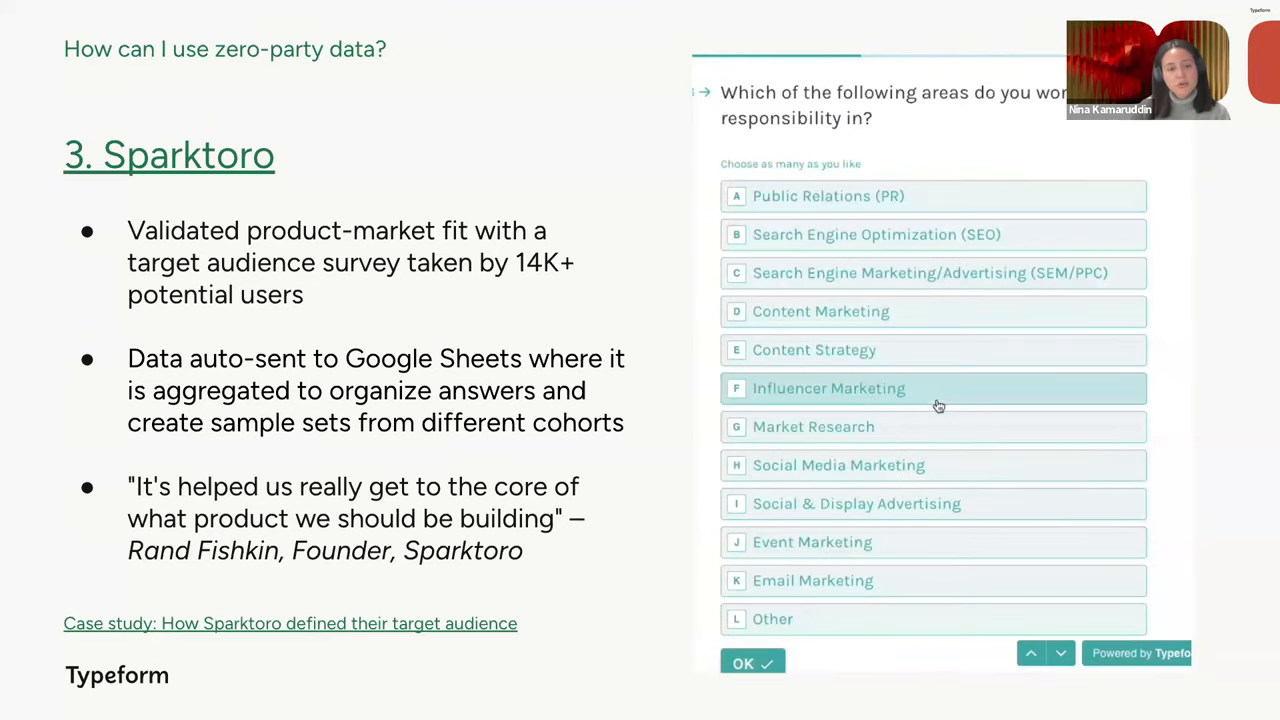
pyautogui.click(932, 388)
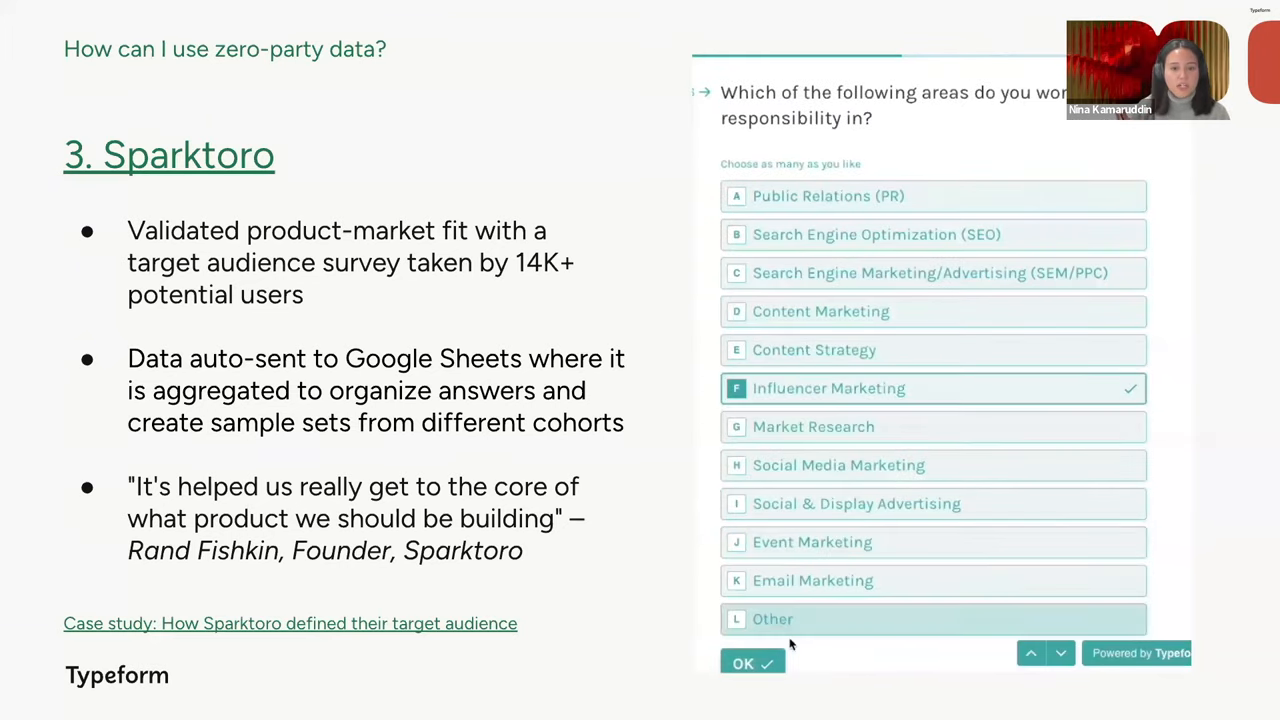
pyautogui.click(752, 662)
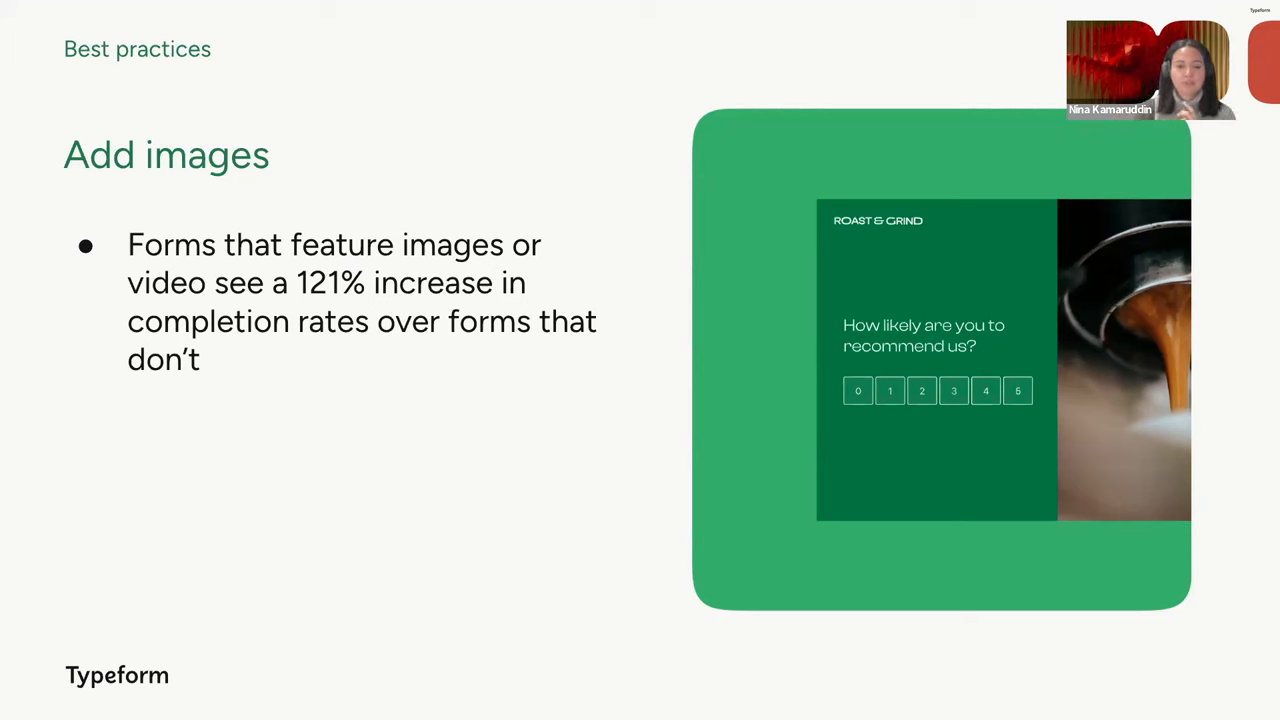
pyautogui.moveTo(158, 424)
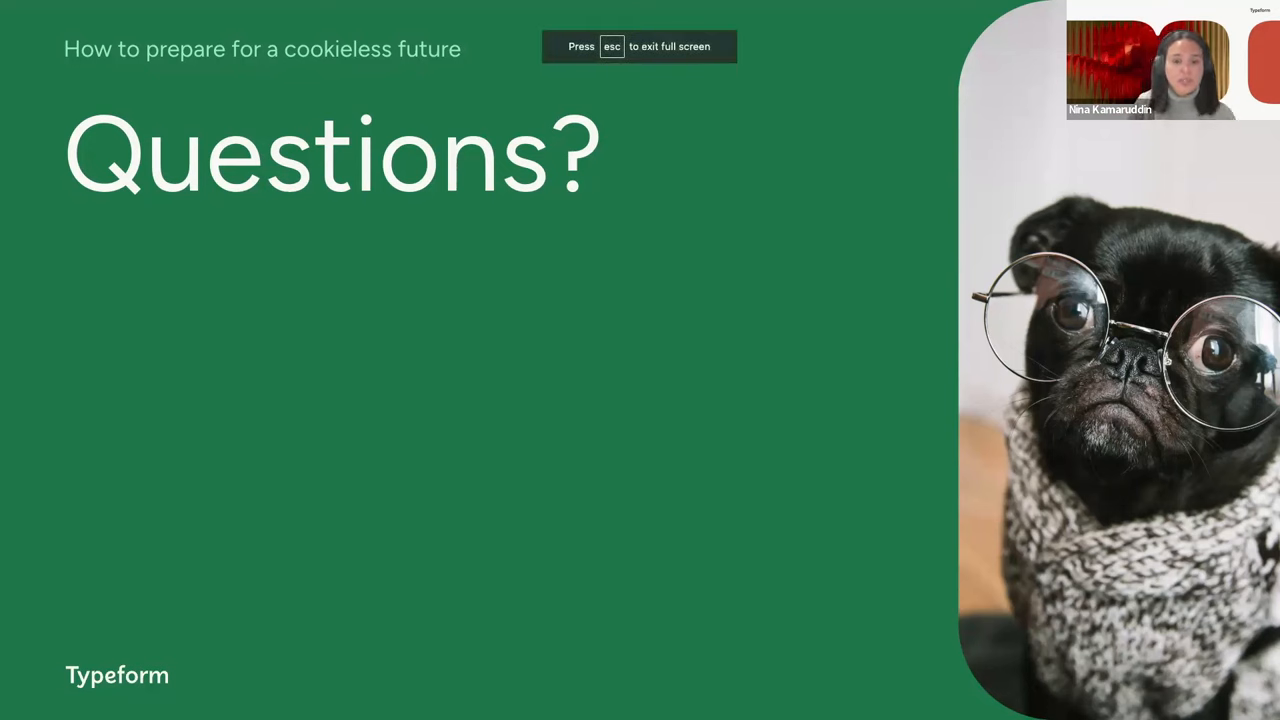
pyautogui.moveTo(190, 362)
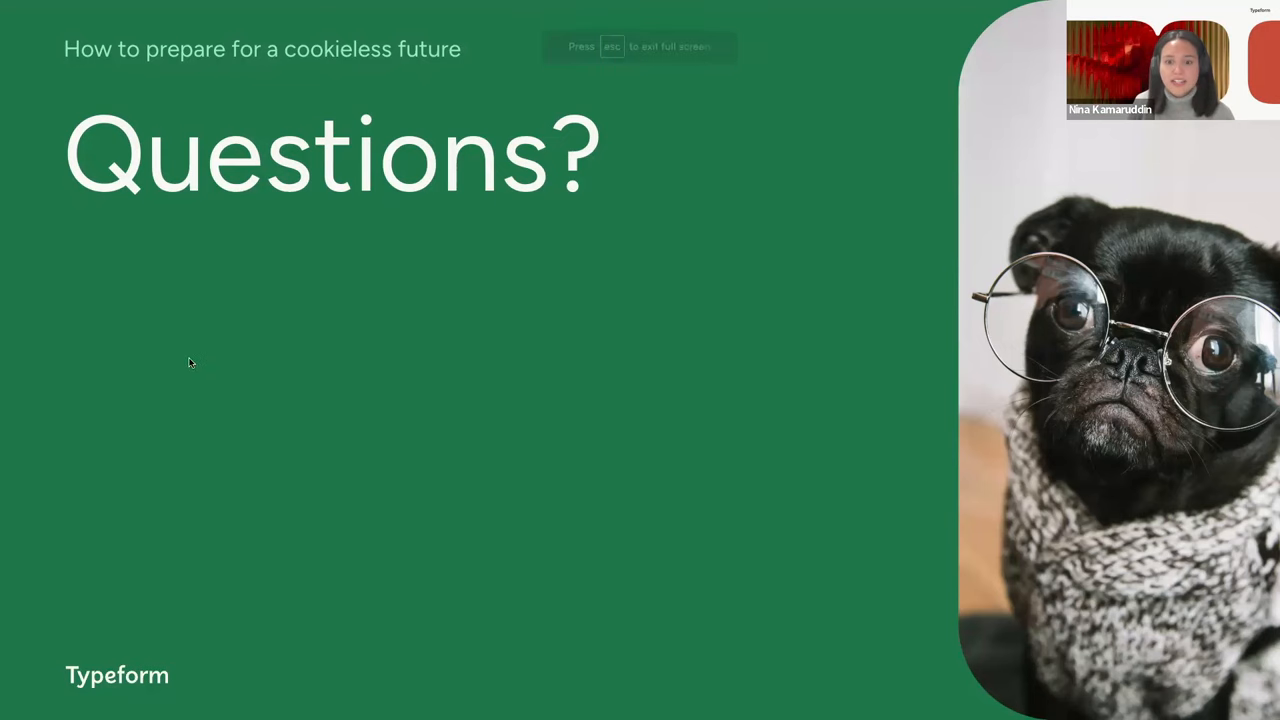